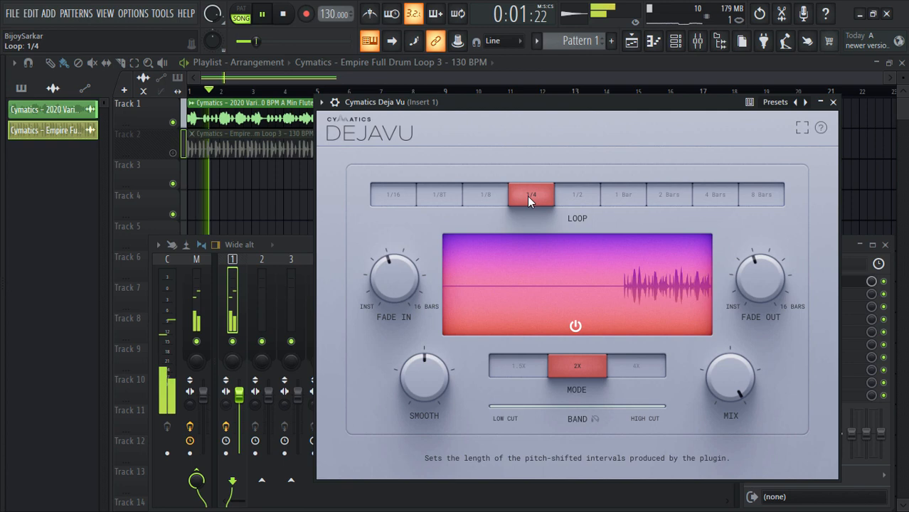
- Set Deja Vu's loop length to 1 Bar on the drum loop
left_click(623, 195)
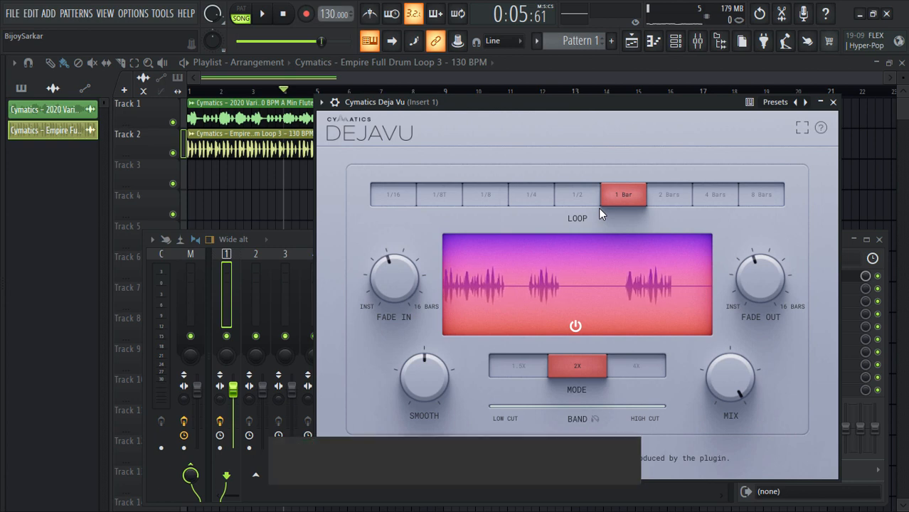
- Switch Deja Vu's loop length to 2 Bars during playback
left_click(668, 194)
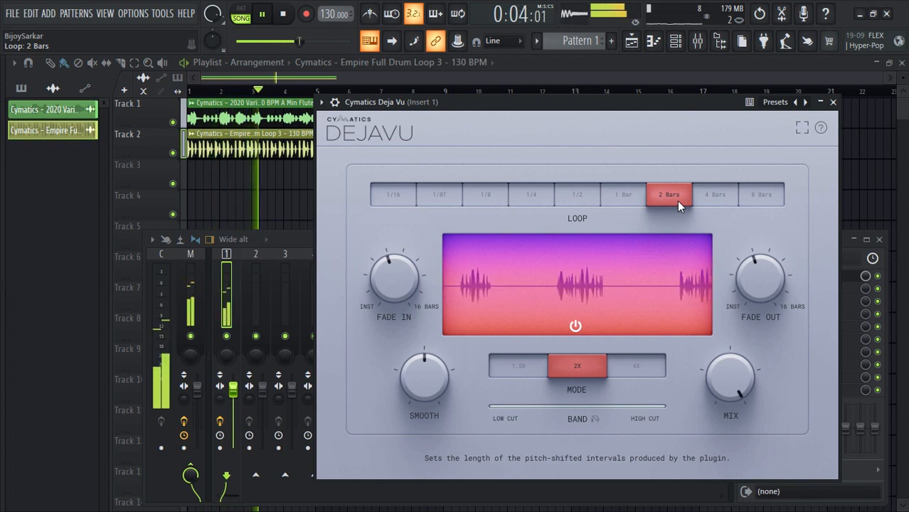